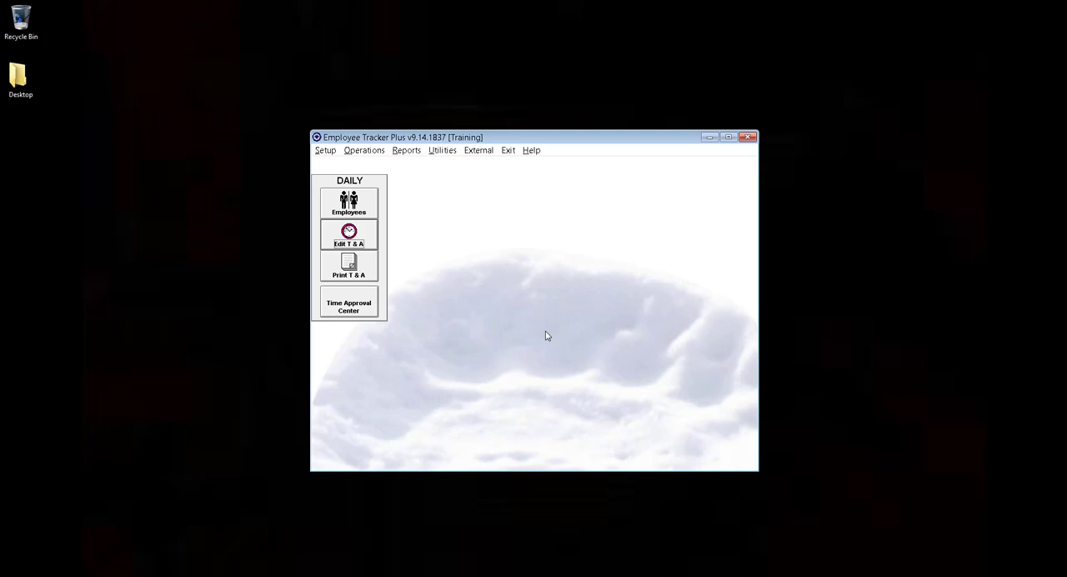
Step: Review the position code list and the details of Position 1
click(326, 150)
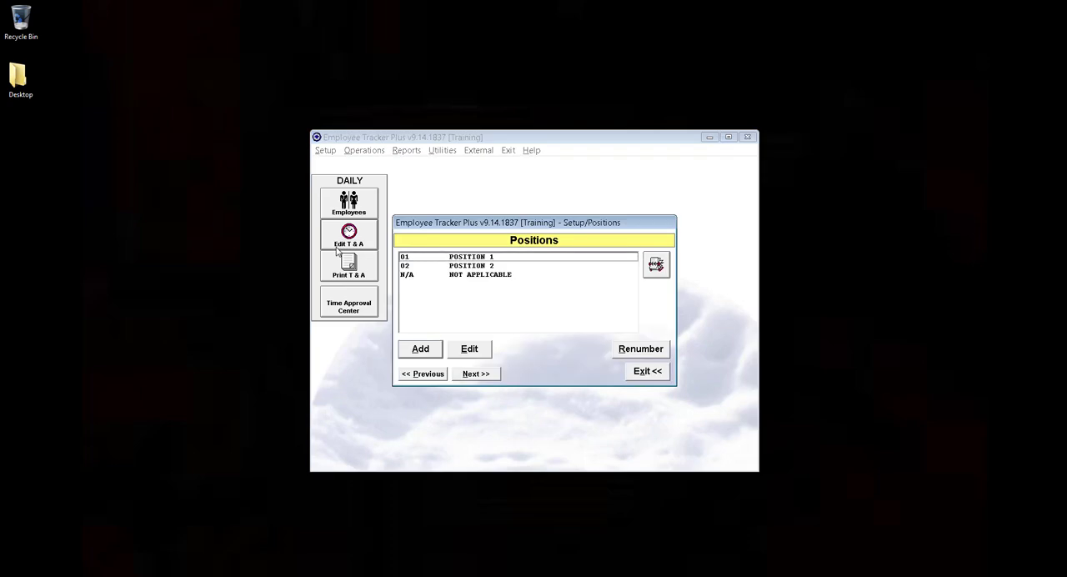
mouse_move(427, 301)
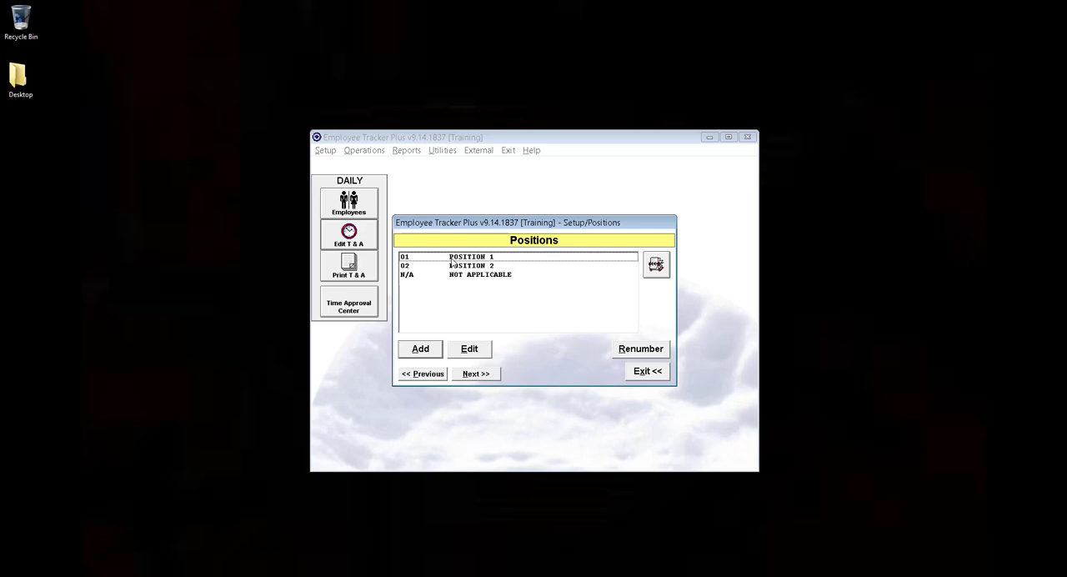
click(469, 348)
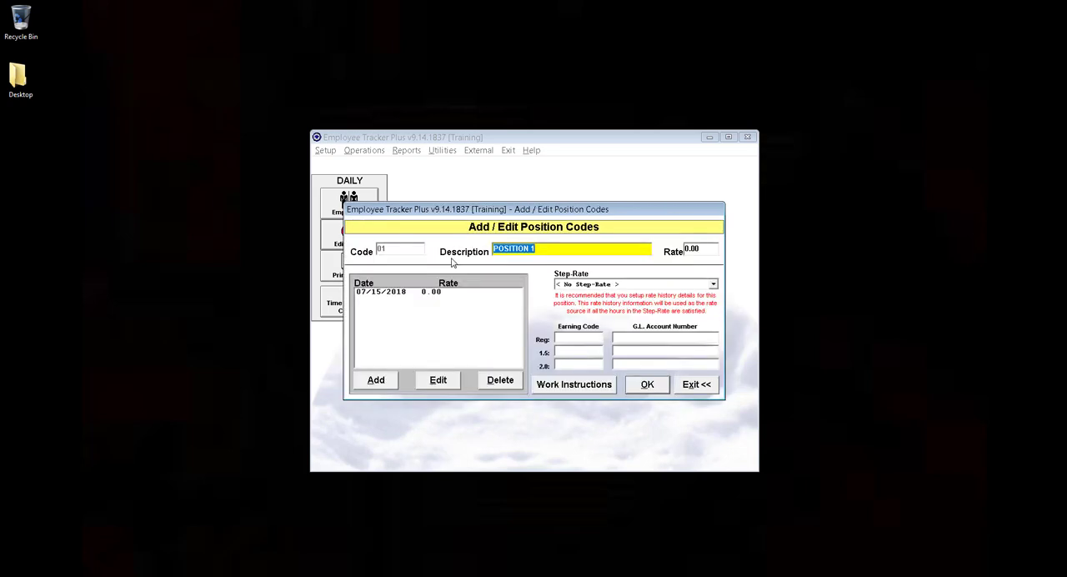
mouse_move(706, 251)
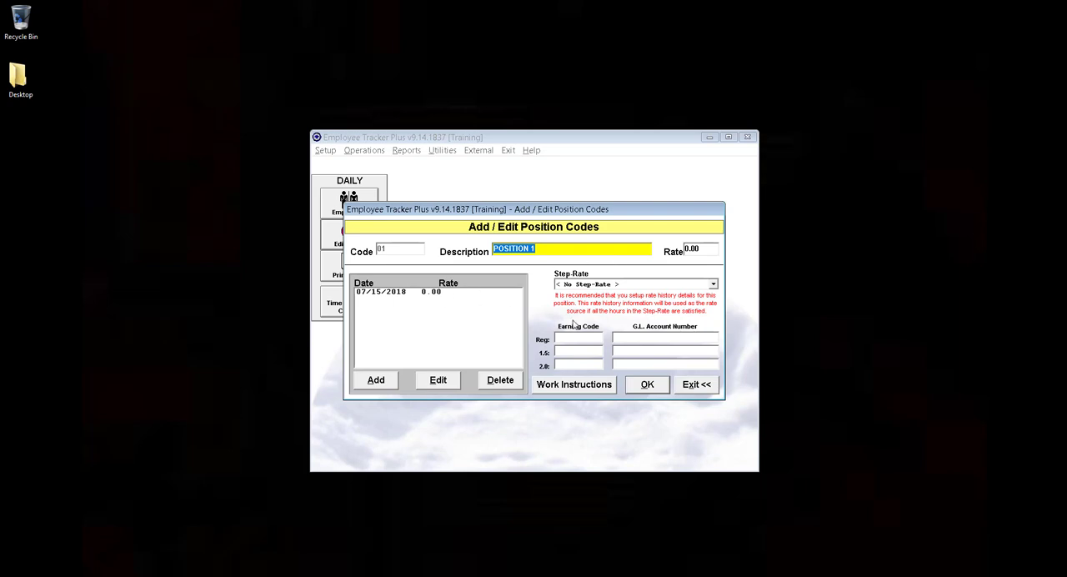
mouse_move(655, 396)
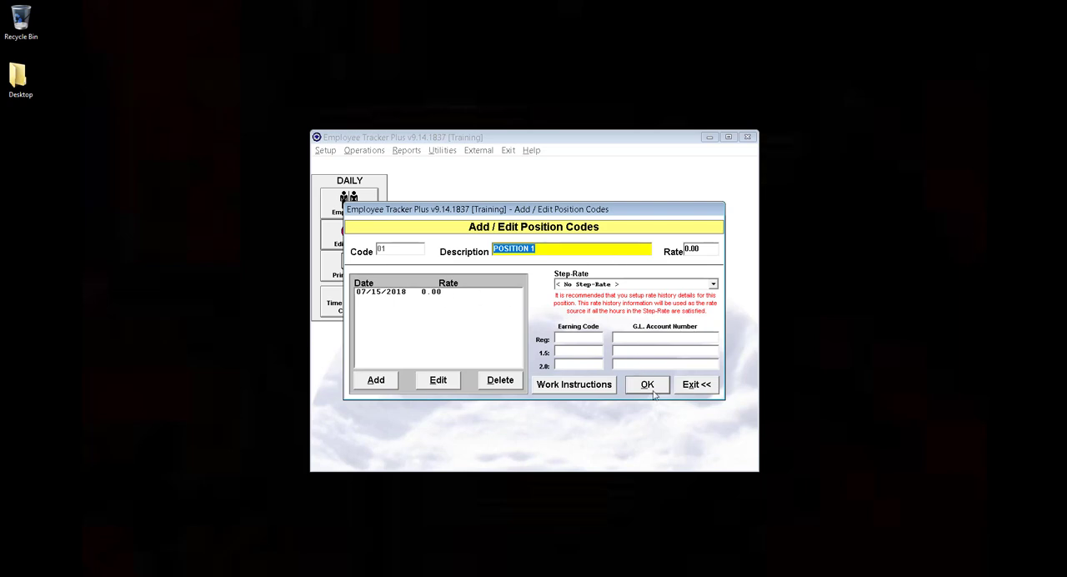
click(647, 384)
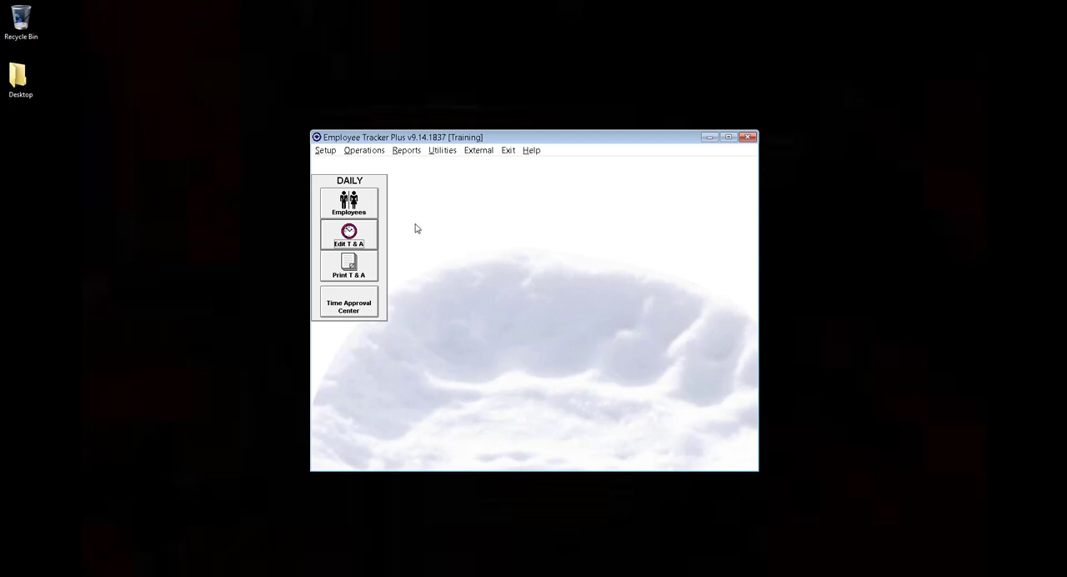
Step: Open EMPLOYEE, TEST's profile on its Positions page, showing Positions 1 and 2
click(349, 202)
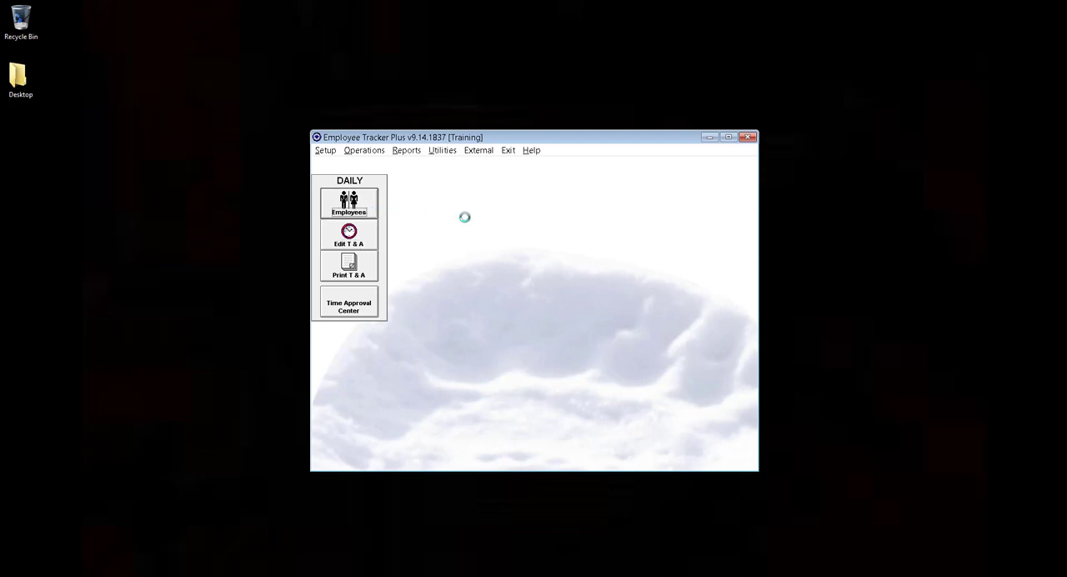
click(349, 202)
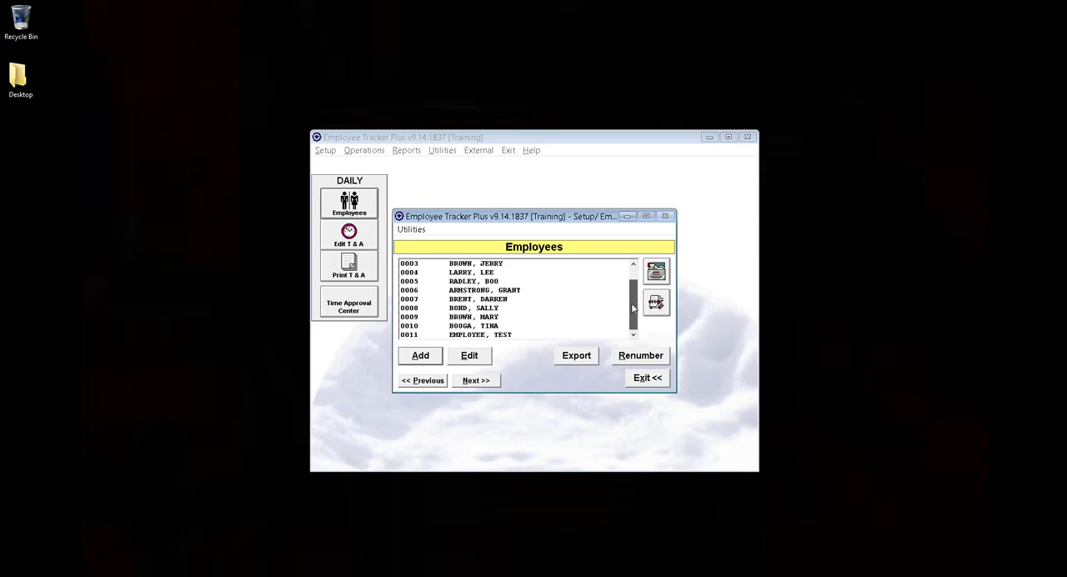
click(500, 334)
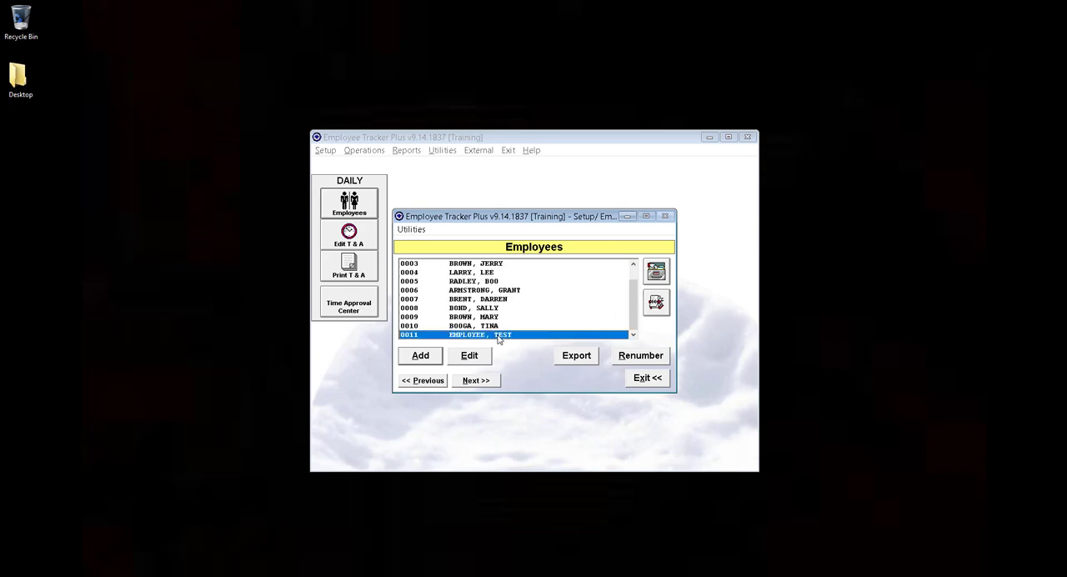
click(468, 355)
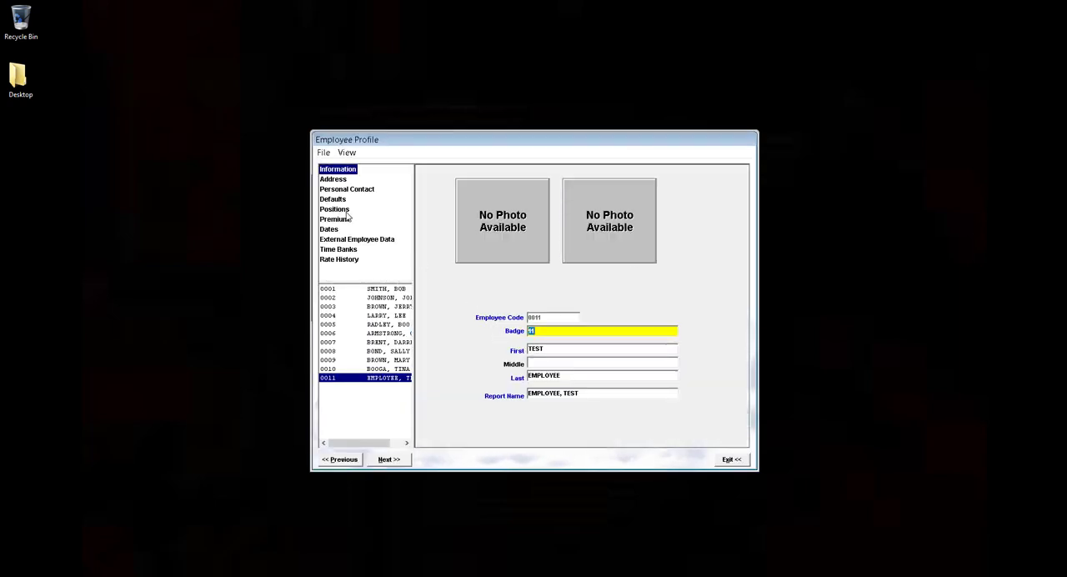
click(335, 209)
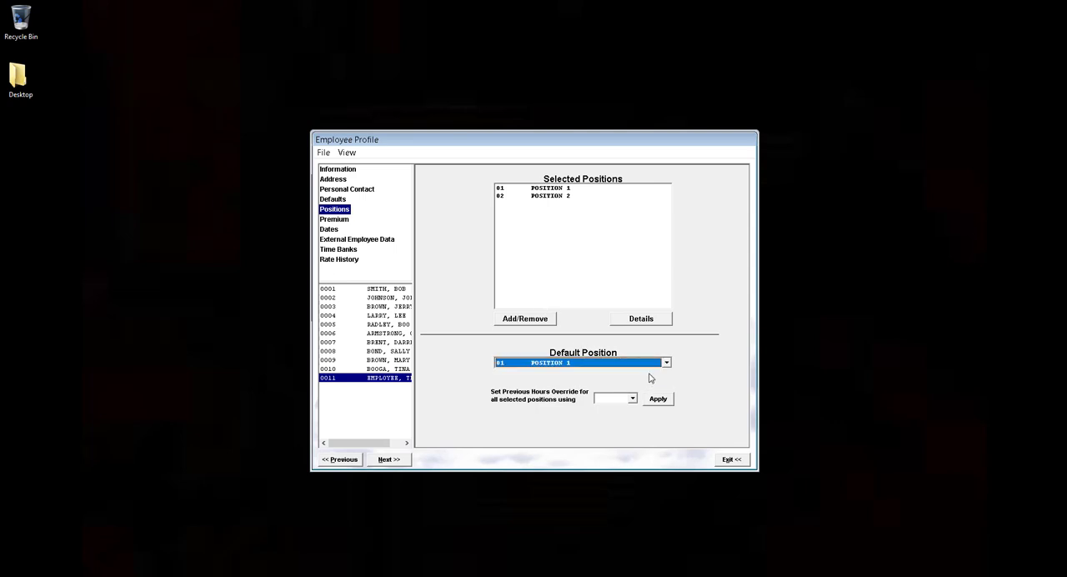
mouse_move(569, 209)
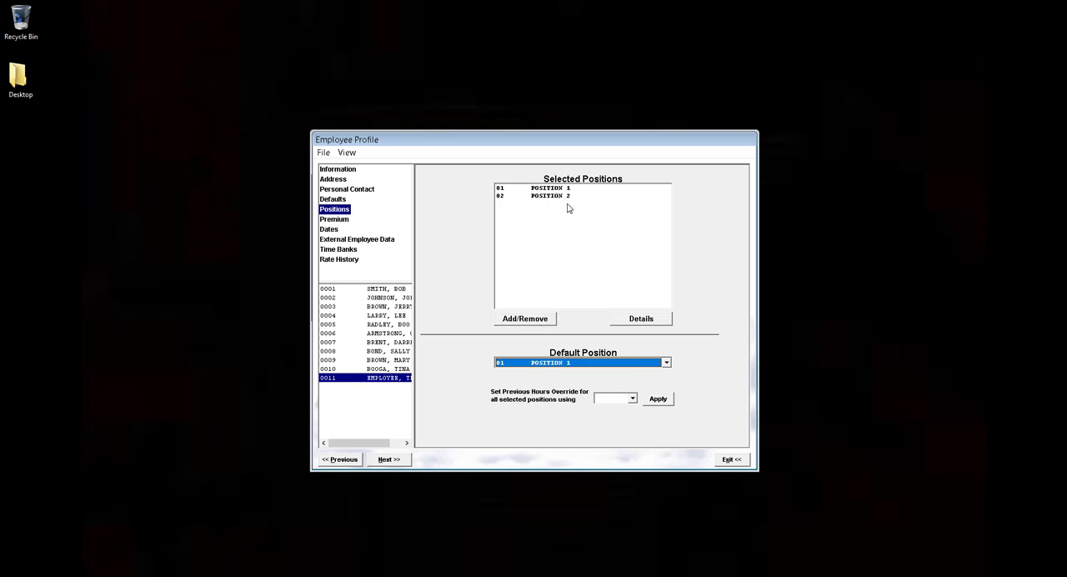
Step: Add a 17.00 rate to Position 1's rate history, effective 07/08/2018
click(640, 318)
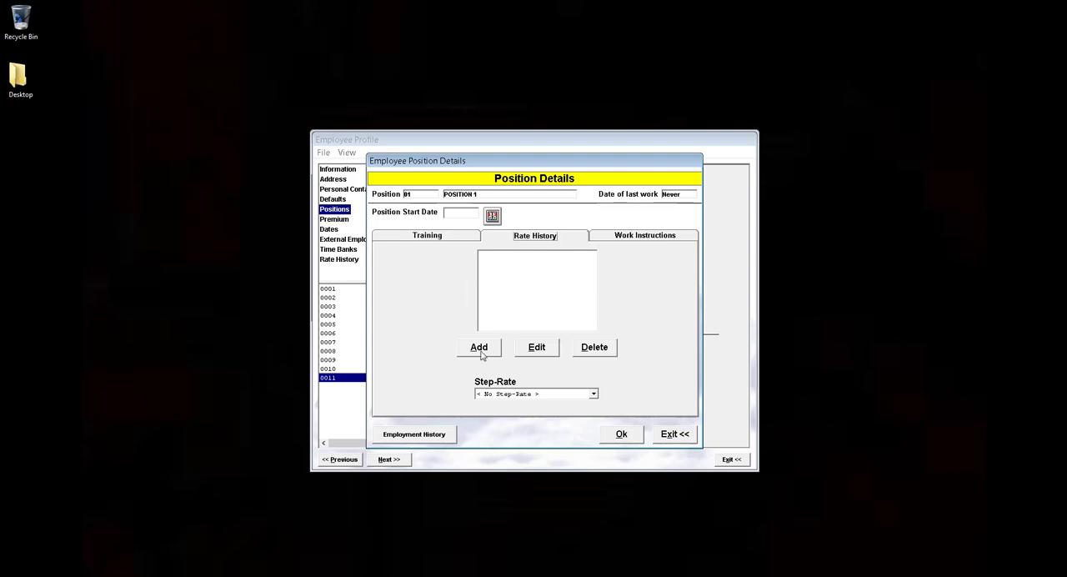
click(479, 347)
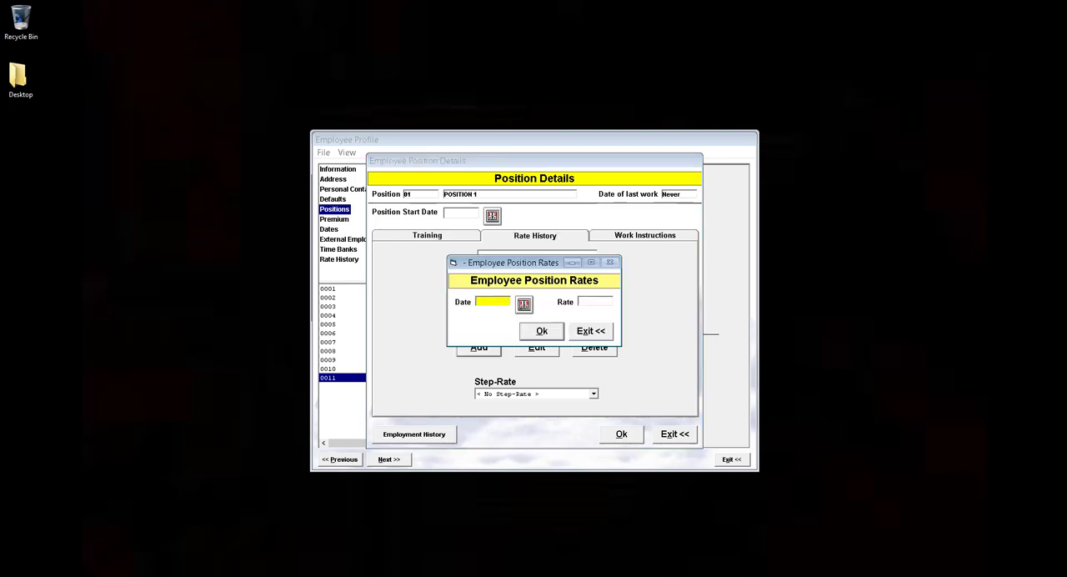
click(524, 302)
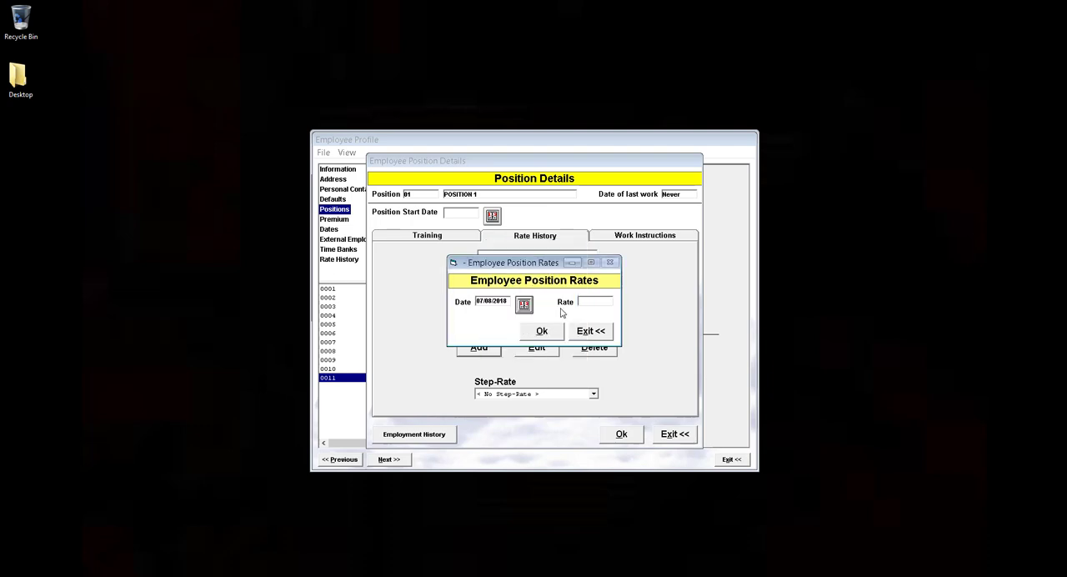
click(596, 302)
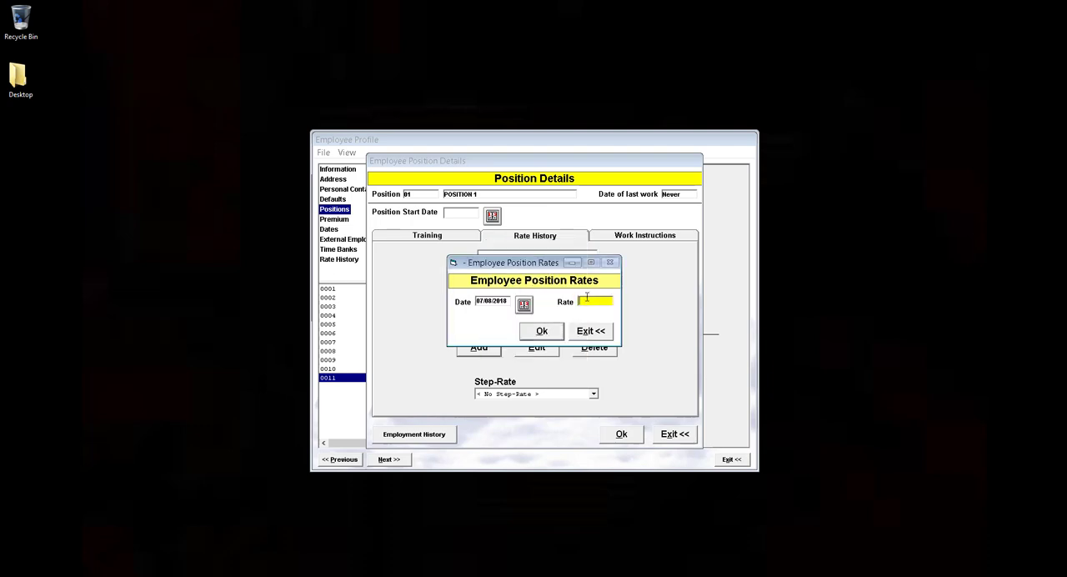
text(17.00)
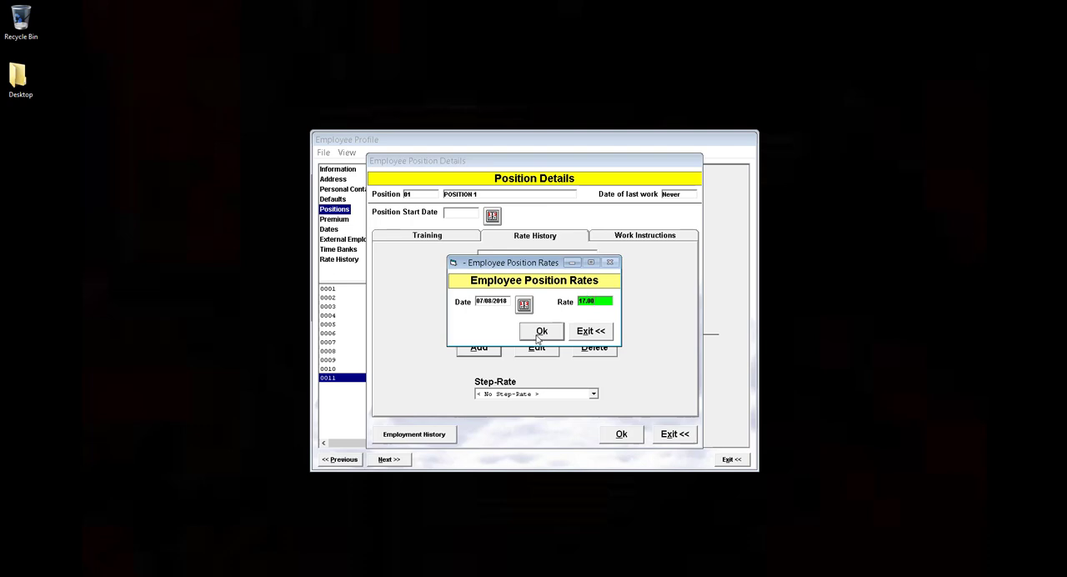
click(541, 331)
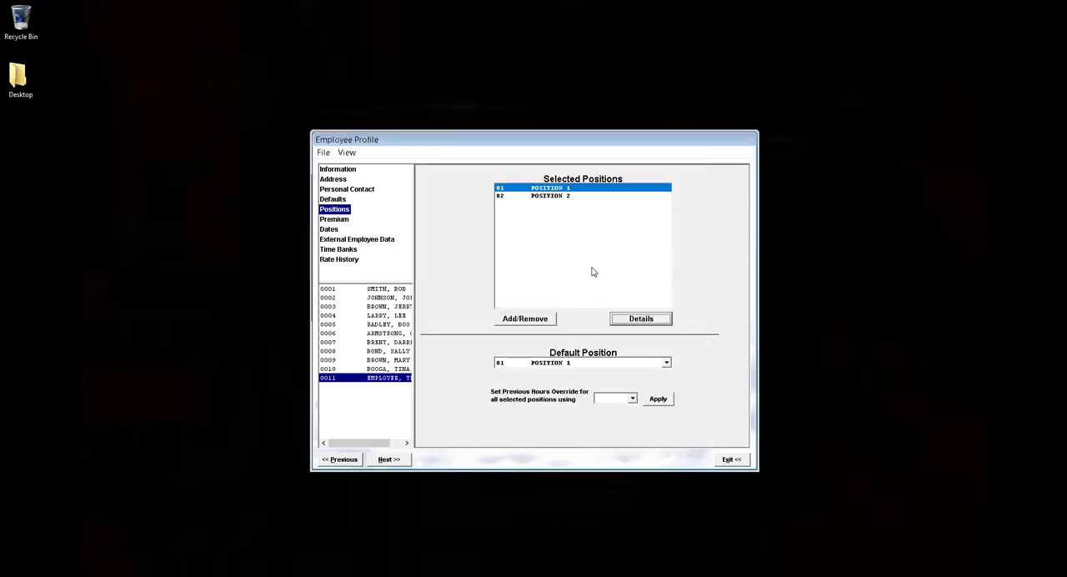
Step: Add an 18.00 rate to Position 2's rate history, effective 07/08/2018
click(550, 195)
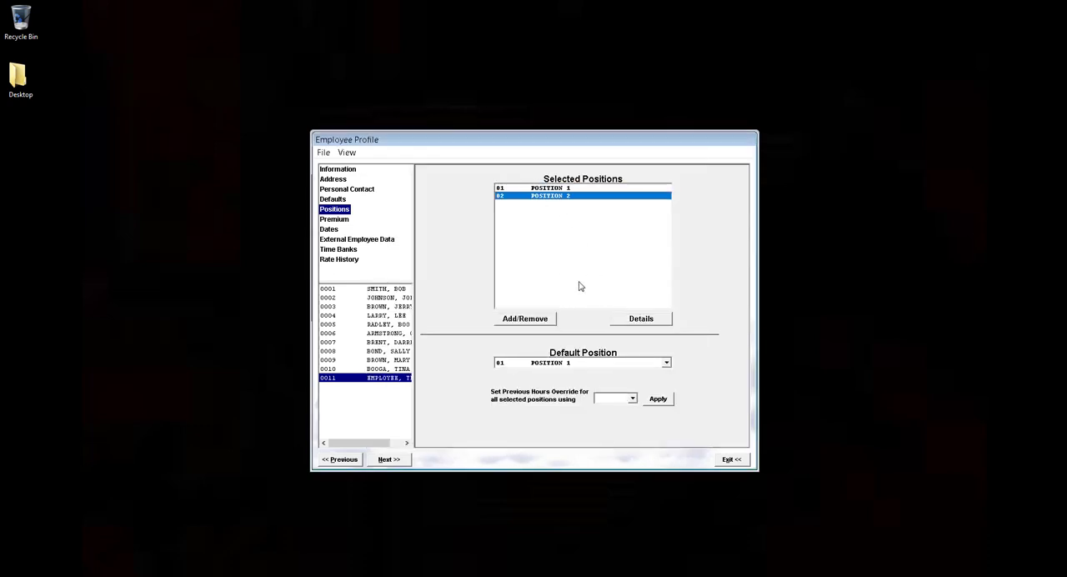
click(641, 317)
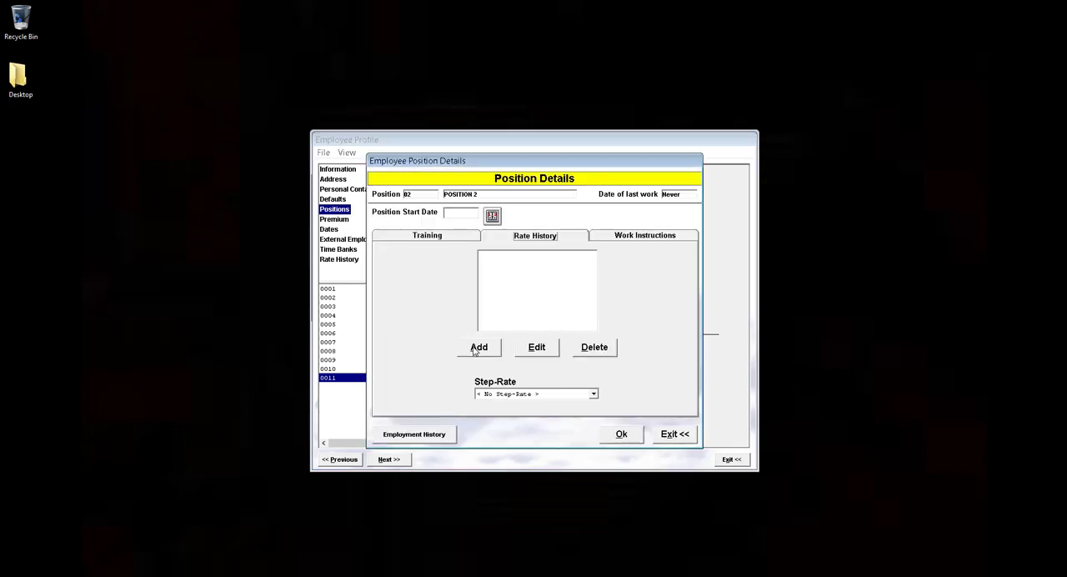
click(478, 347)
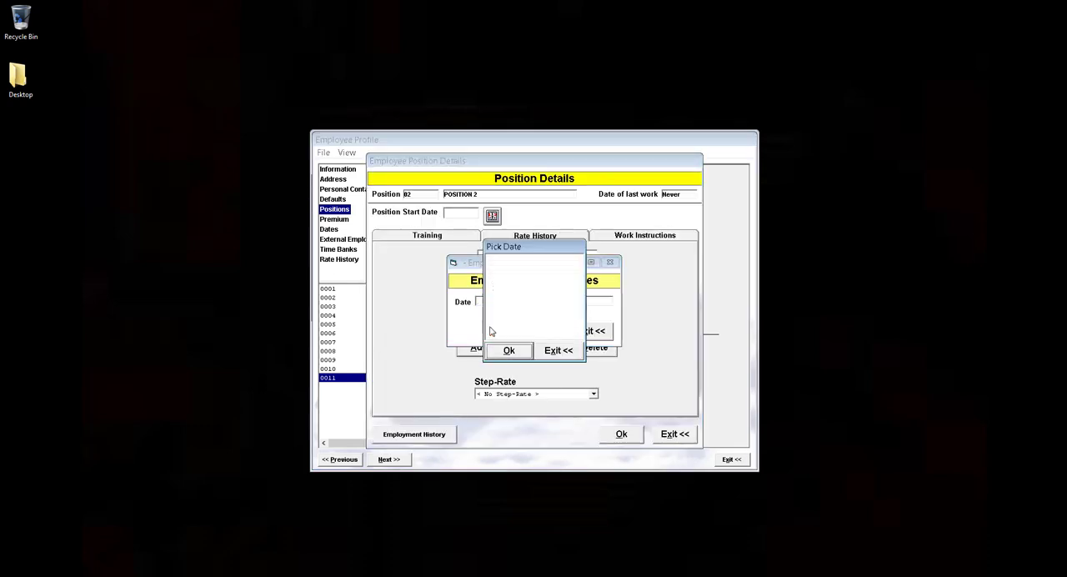
click(508, 349)
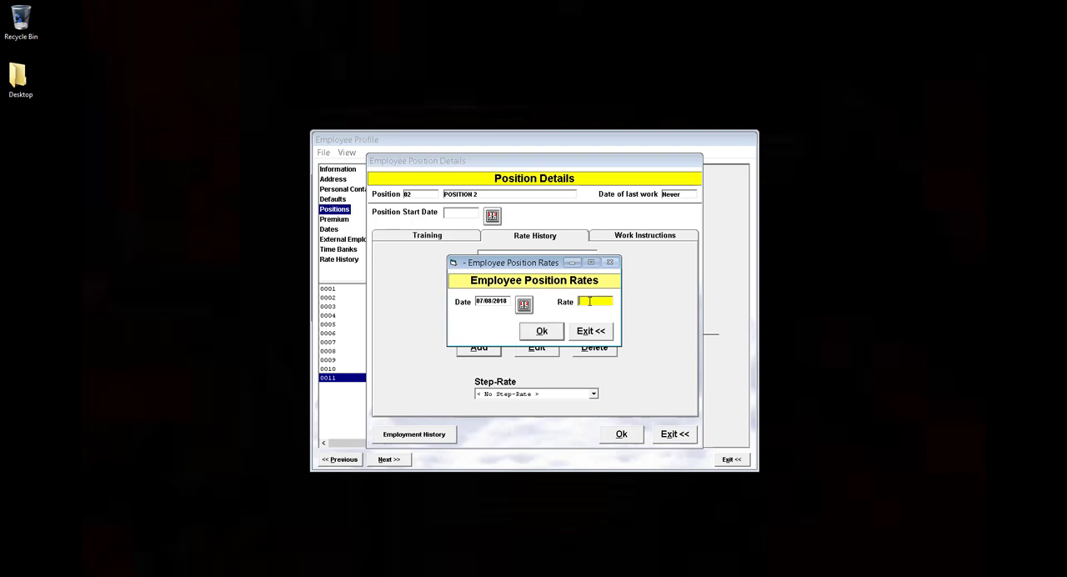
text(18.00)
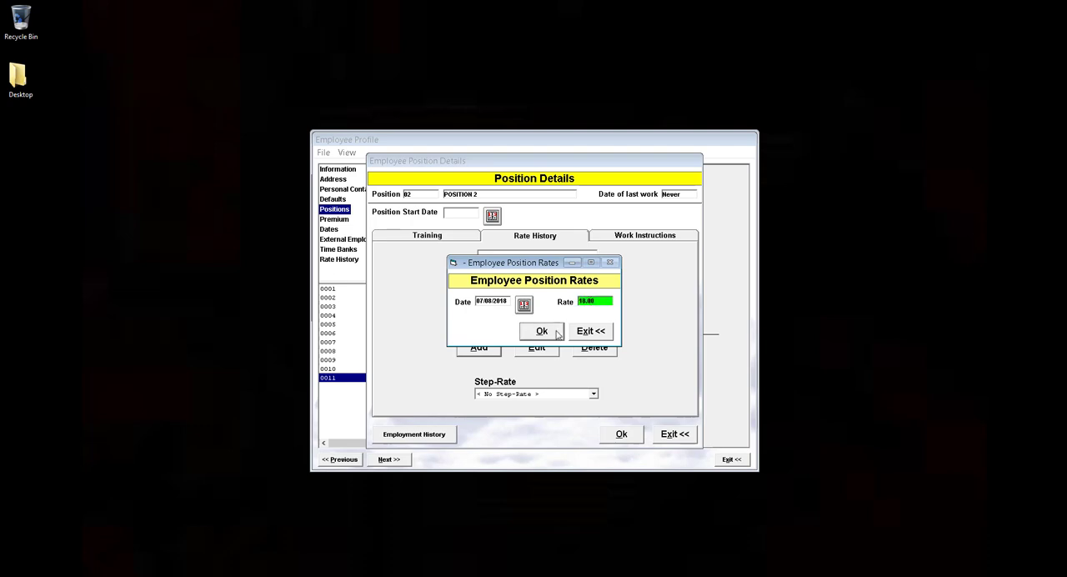
click(541, 331)
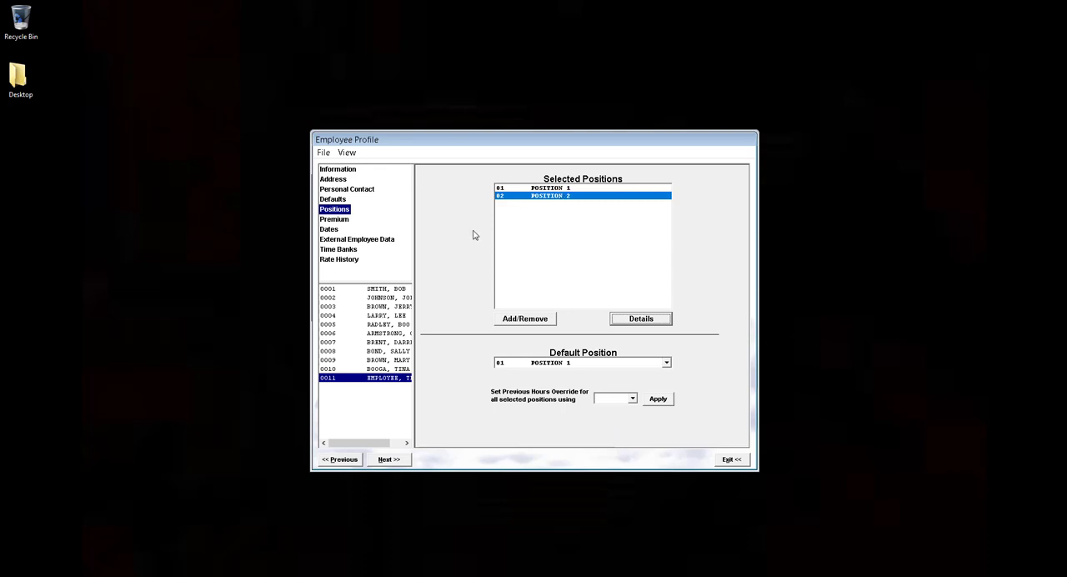
mouse_move(534, 216)
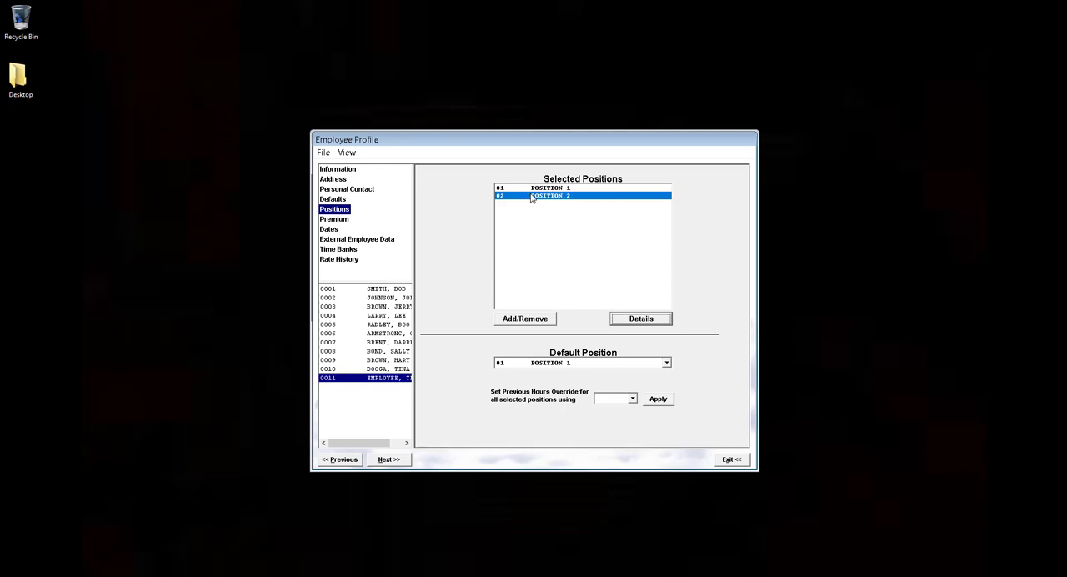
mouse_move(550, 214)
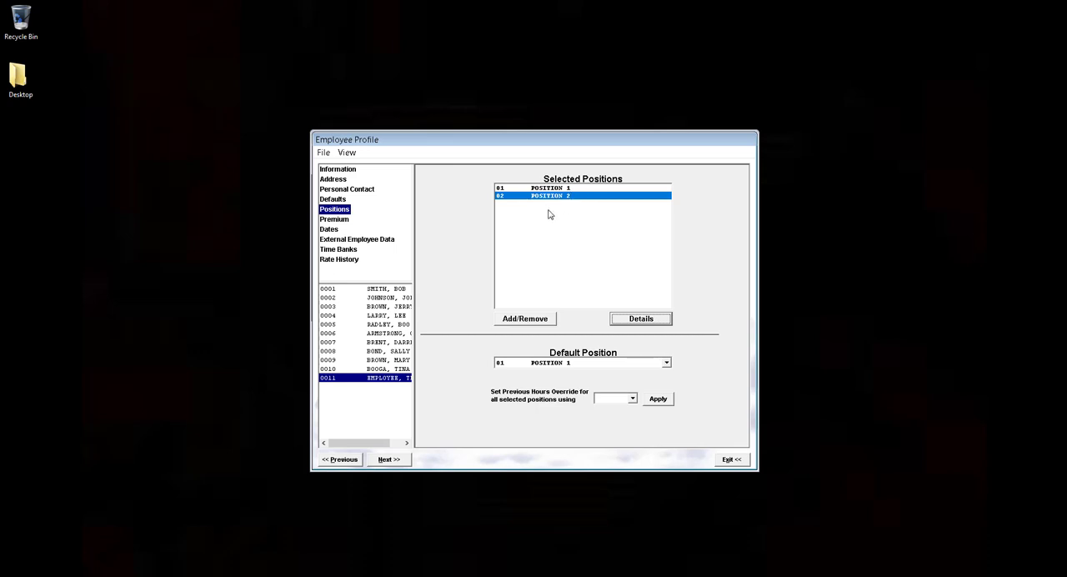
mouse_move(406, 261)
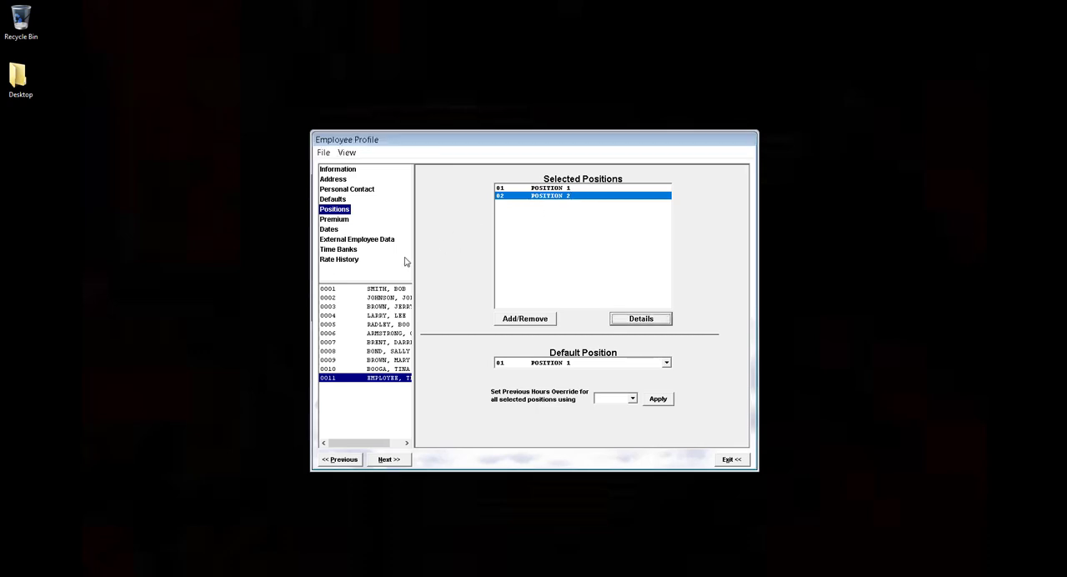
Step: Delete the 15.00 and 16.00 employee rate history entries and close the profile
click(339, 259)
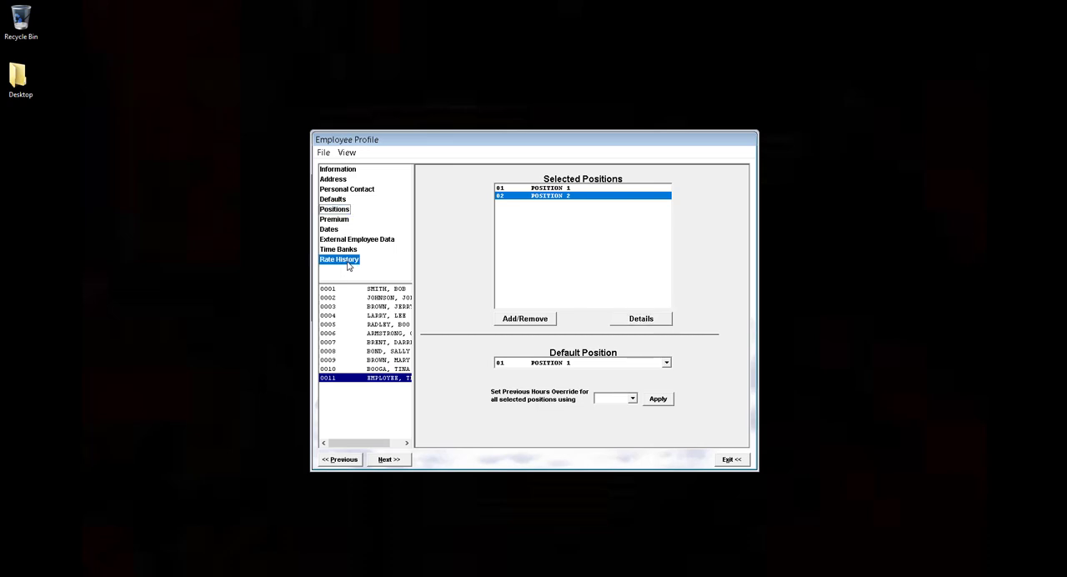
click(338, 258)
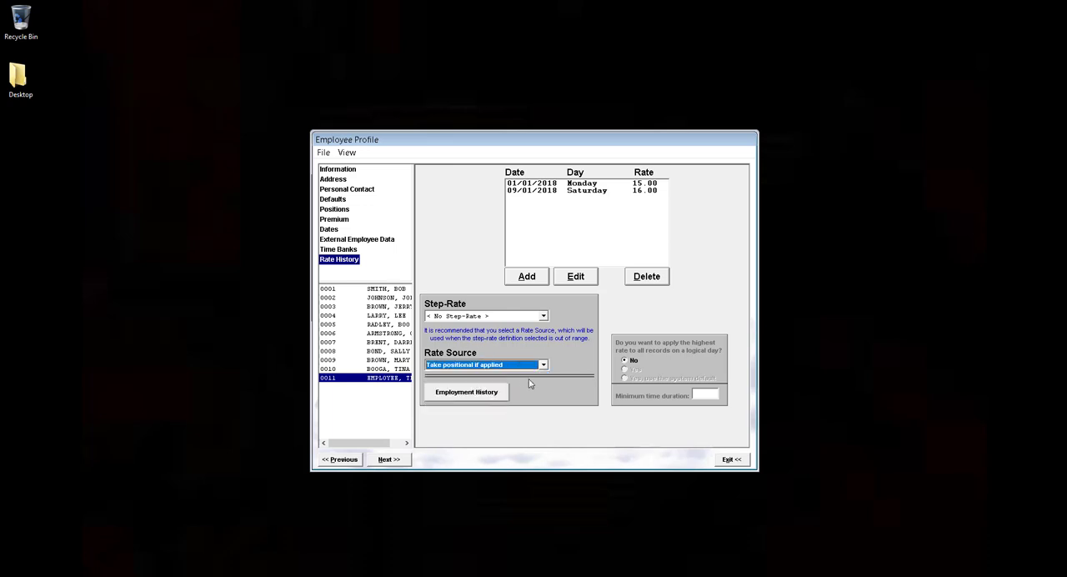
mouse_move(576, 202)
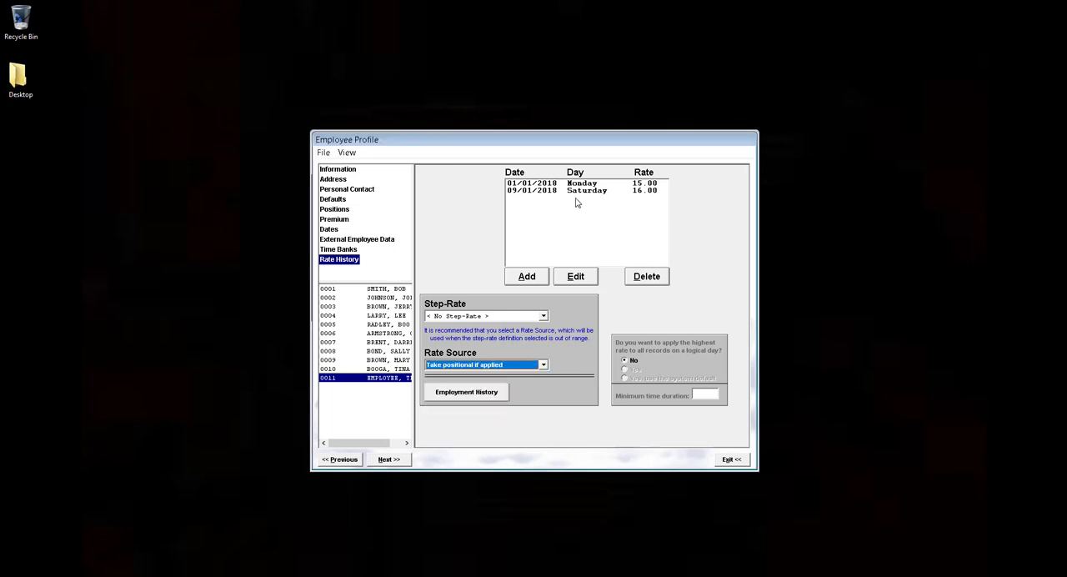
click(647, 276)
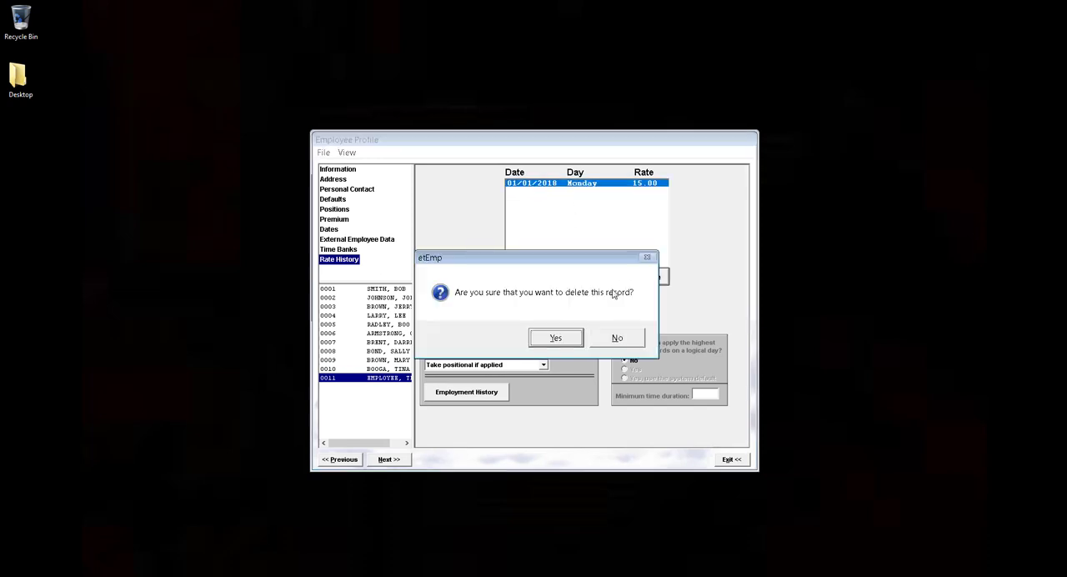
click(555, 337)
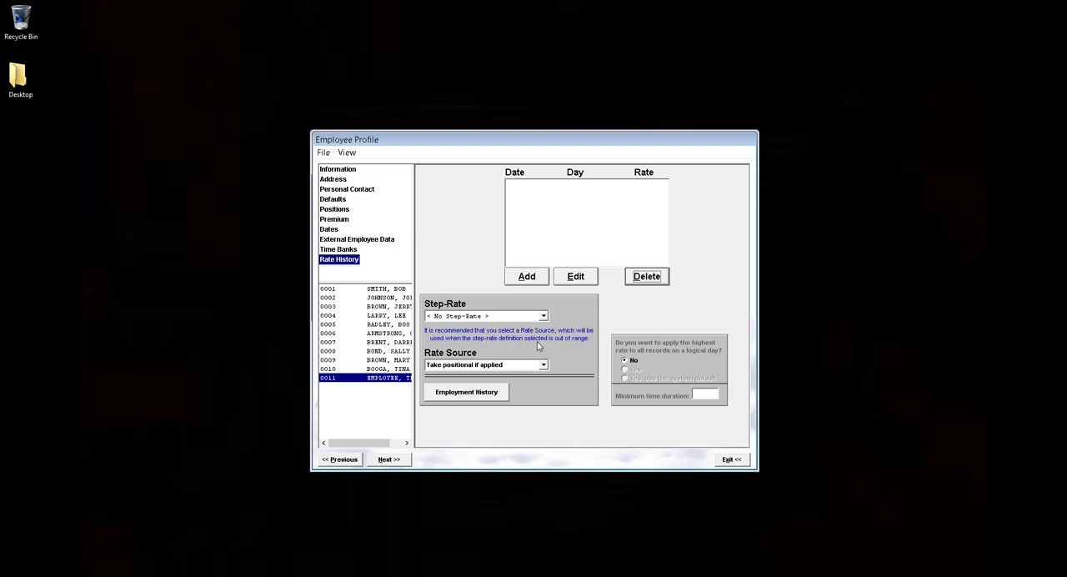
click(731, 459)
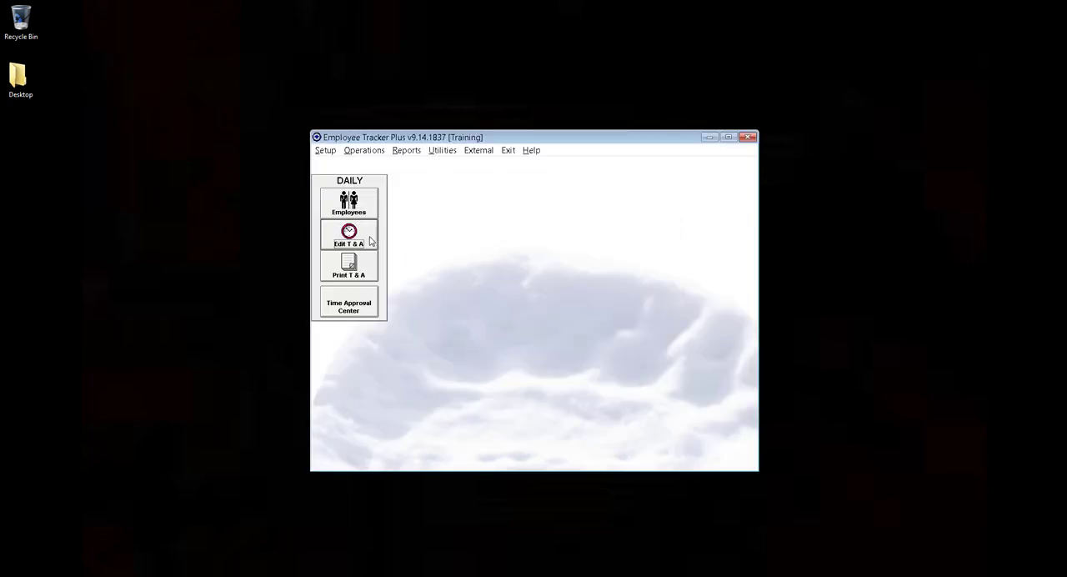
Step: Load EMPLOYEE, TEST's T & A transactions for 07/08–07/14/2018 in a maximized window
click(349, 236)
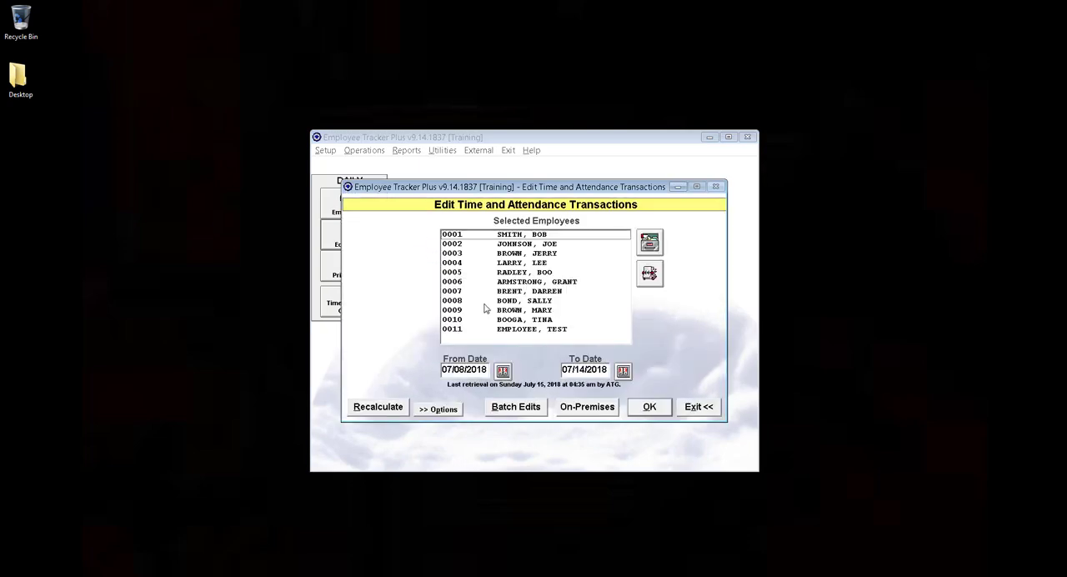
click(536, 328)
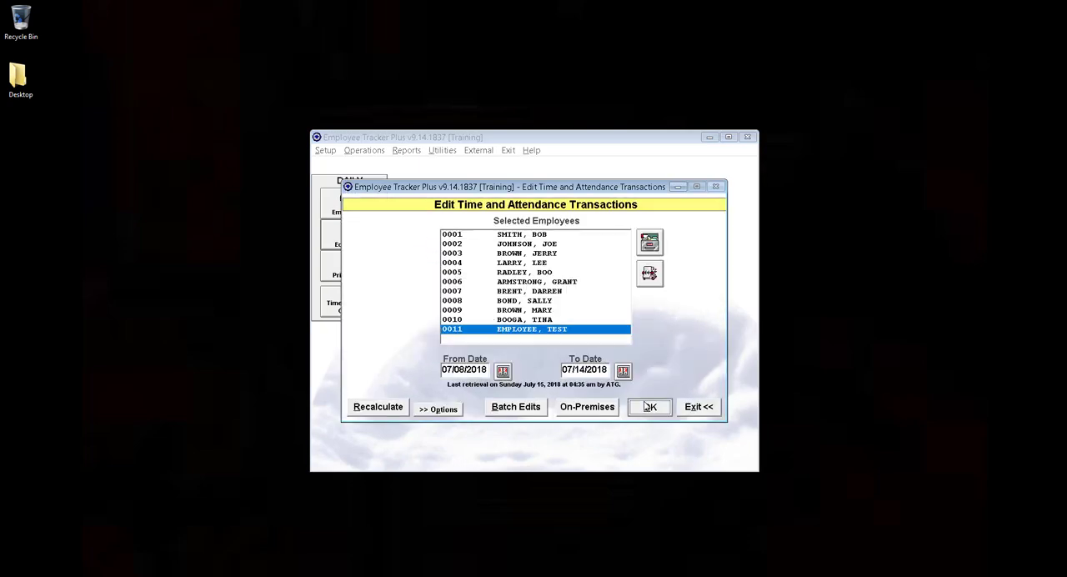
click(649, 406)
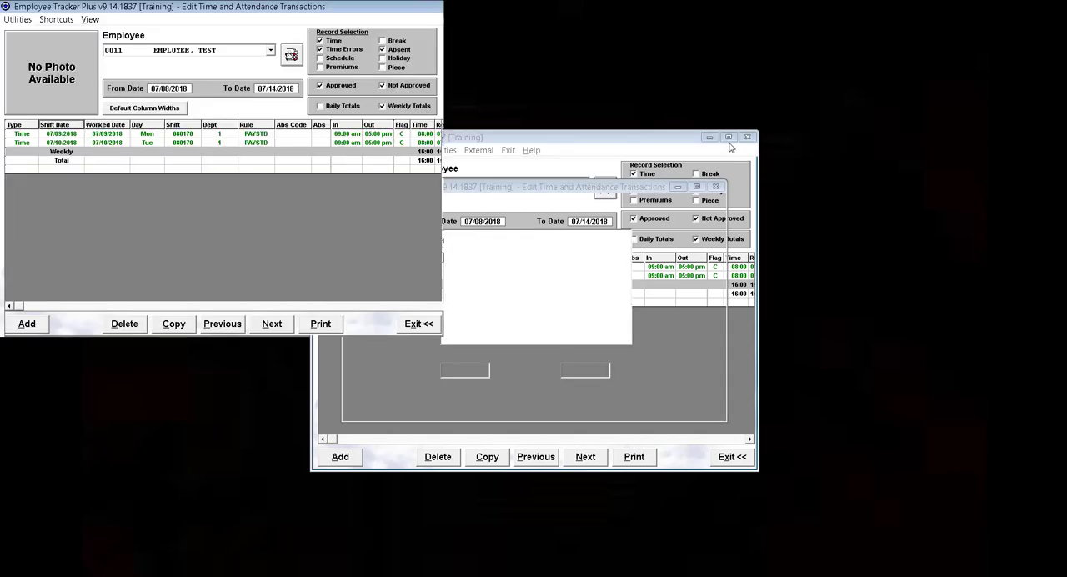
click(727, 136)
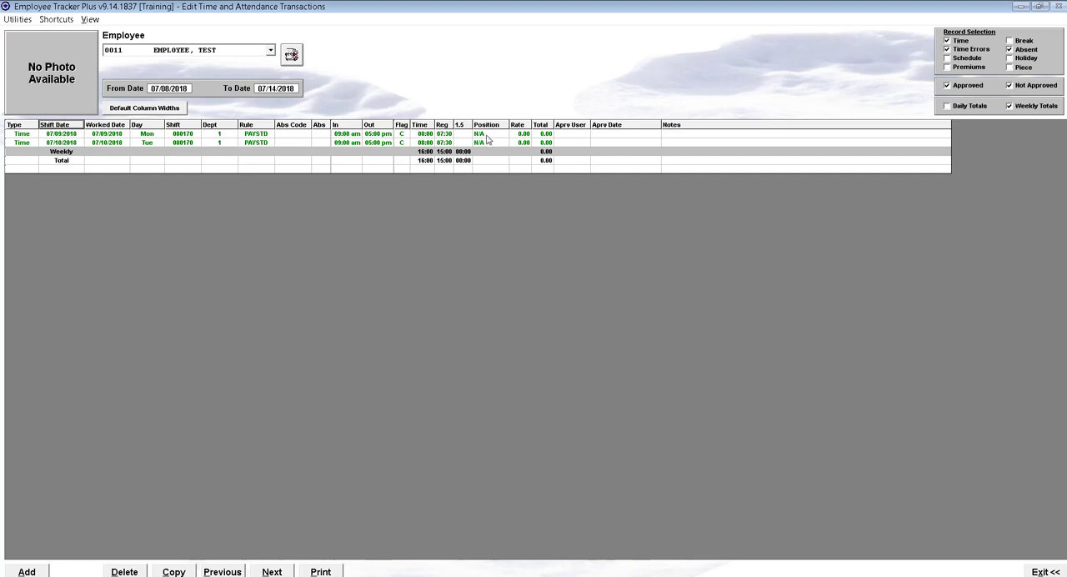
mouse_move(498, 138)
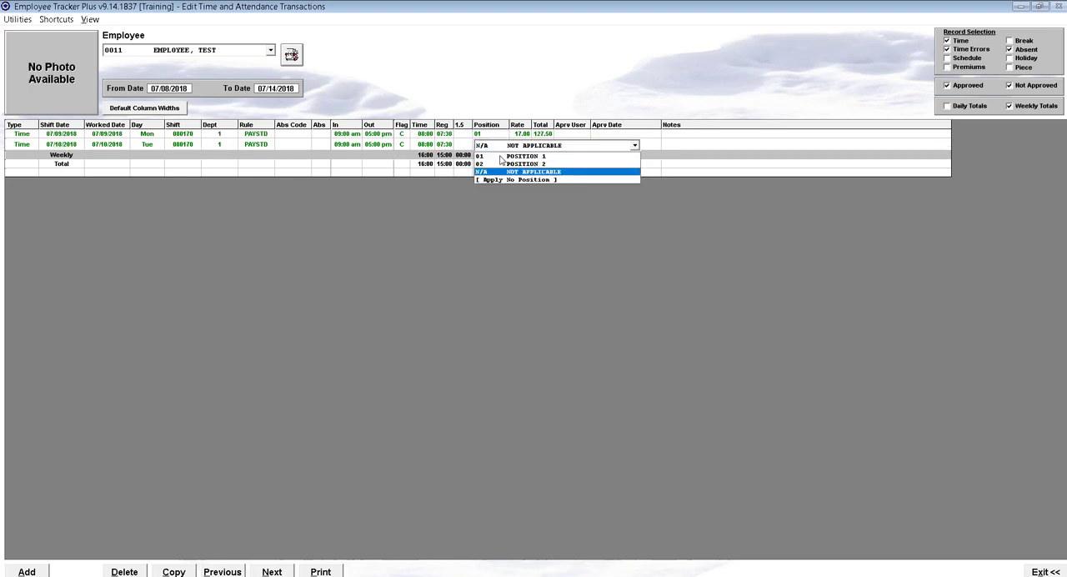
Step: Assign POSITION 2 to the Tuesday shift and check the 17.00 and 18.00 rates
click(520, 164)
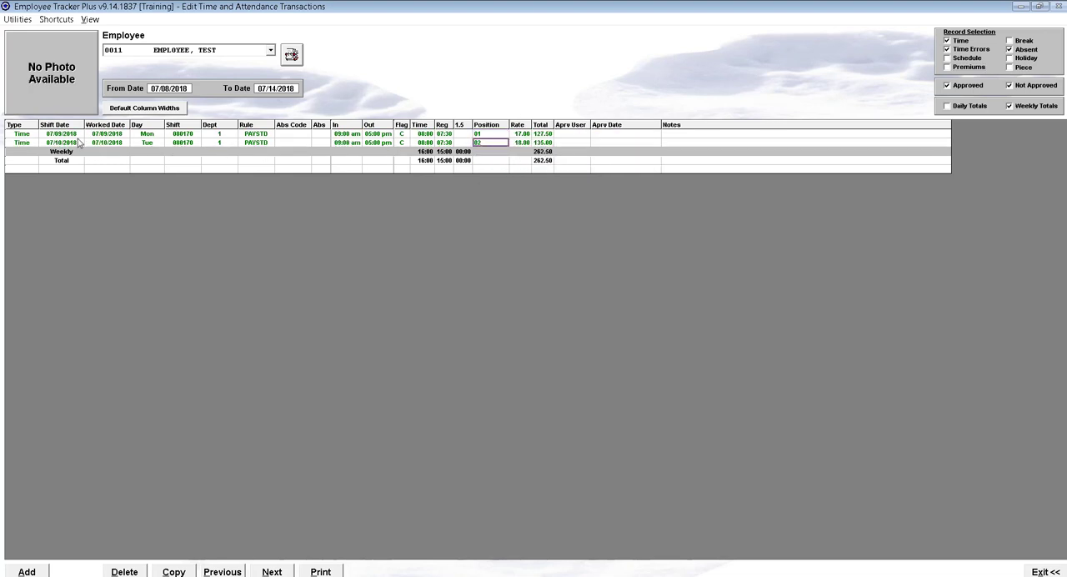
click(490, 134)
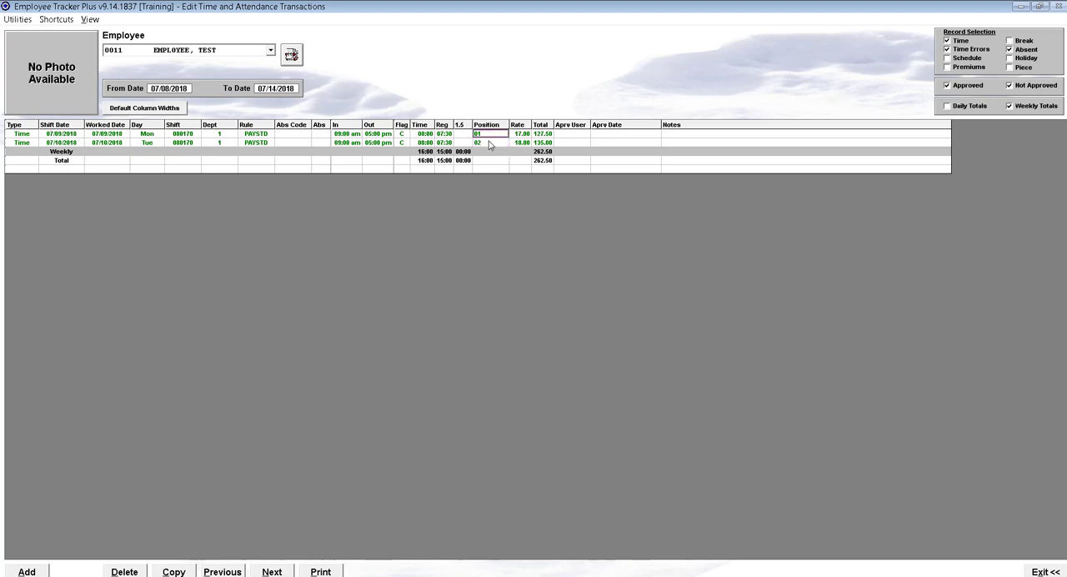
click(520, 142)
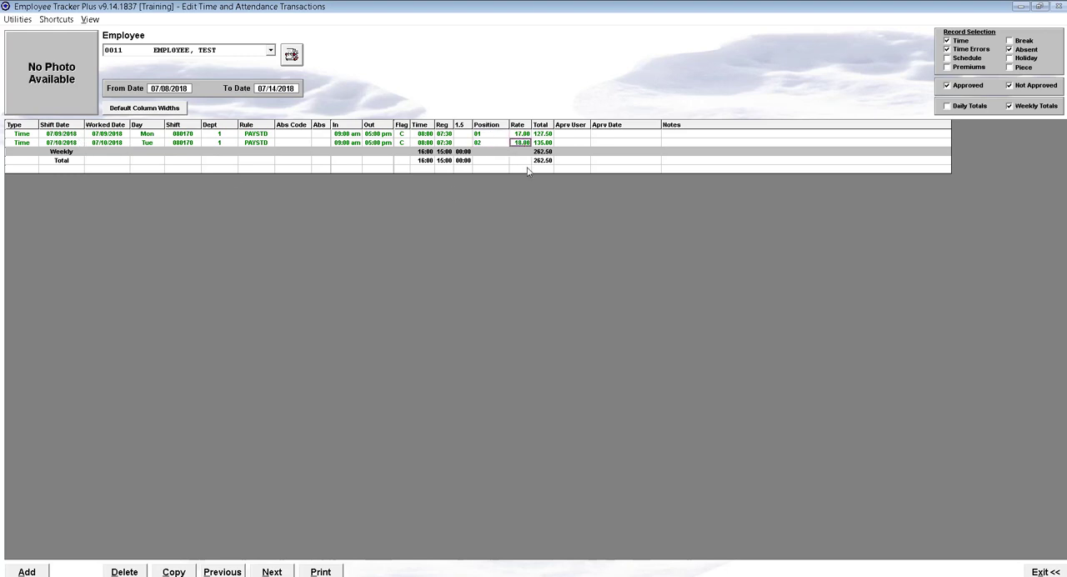
mouse_move(499, 144)
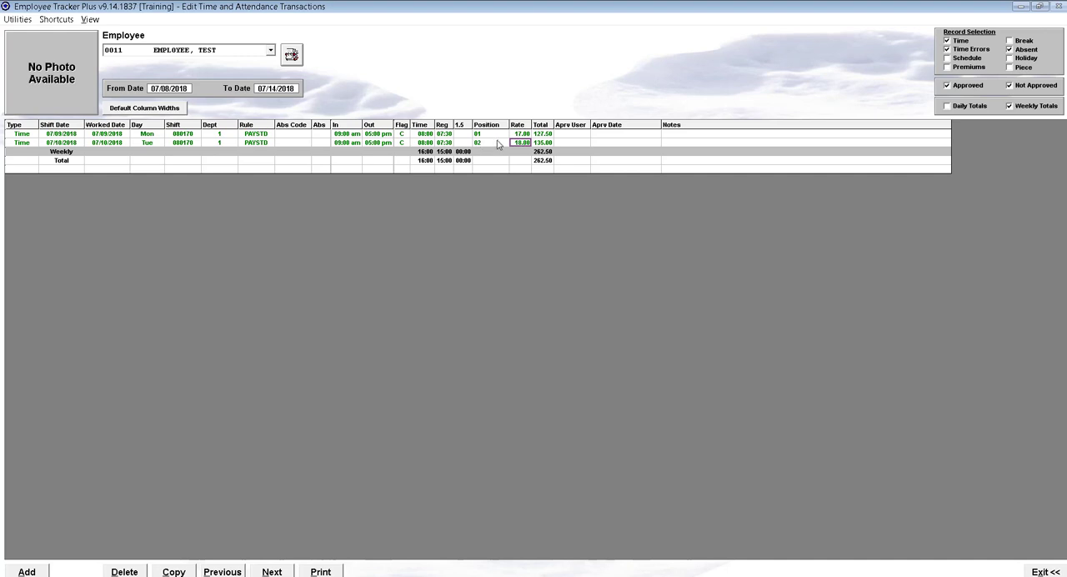
mouse_move(104, 31)
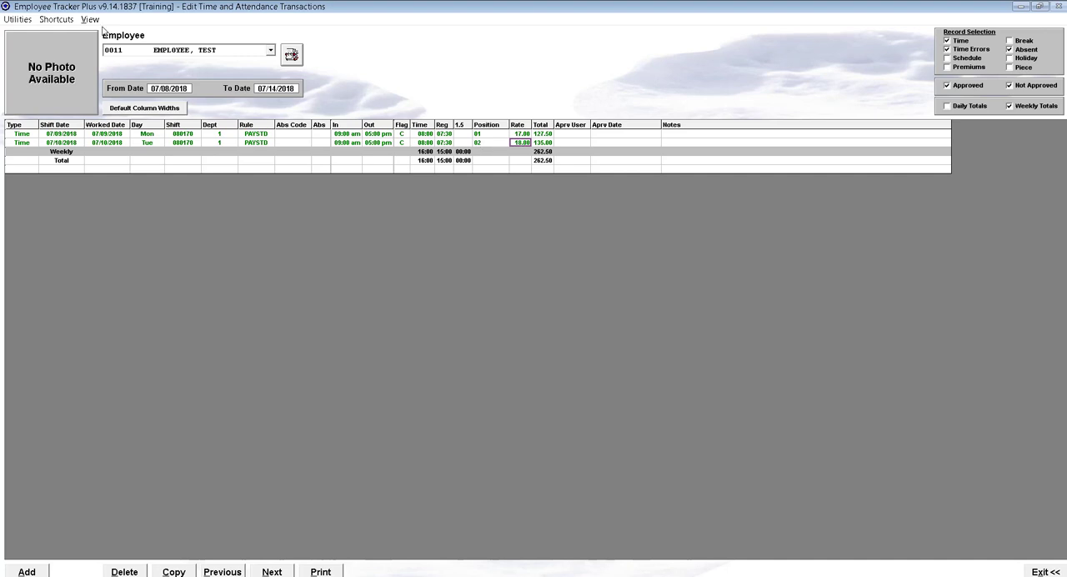
click(90, 19)
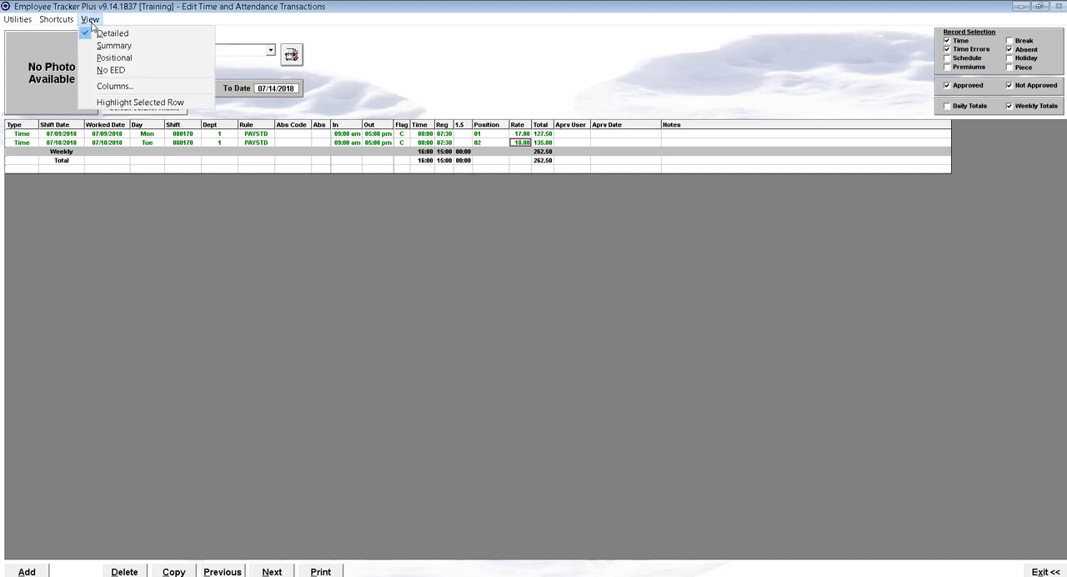
click(114, 86)
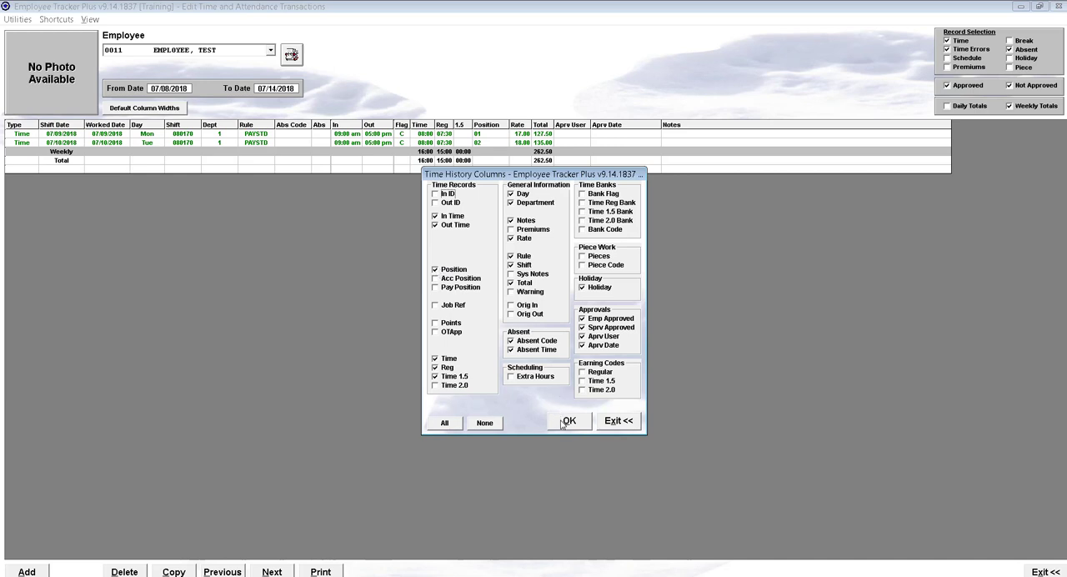
click(569, 421)
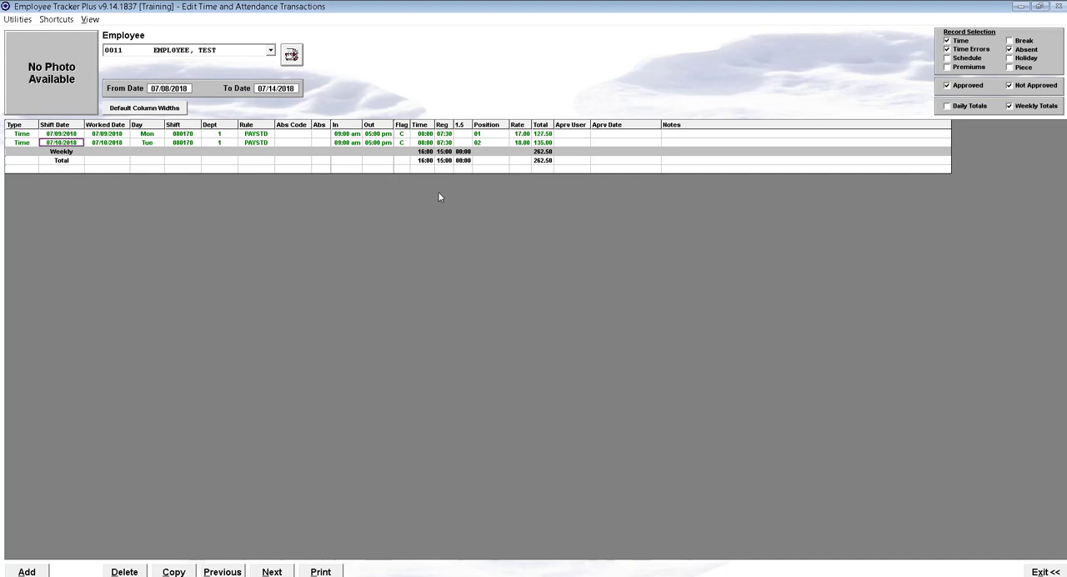
mouse_move(481, 203)
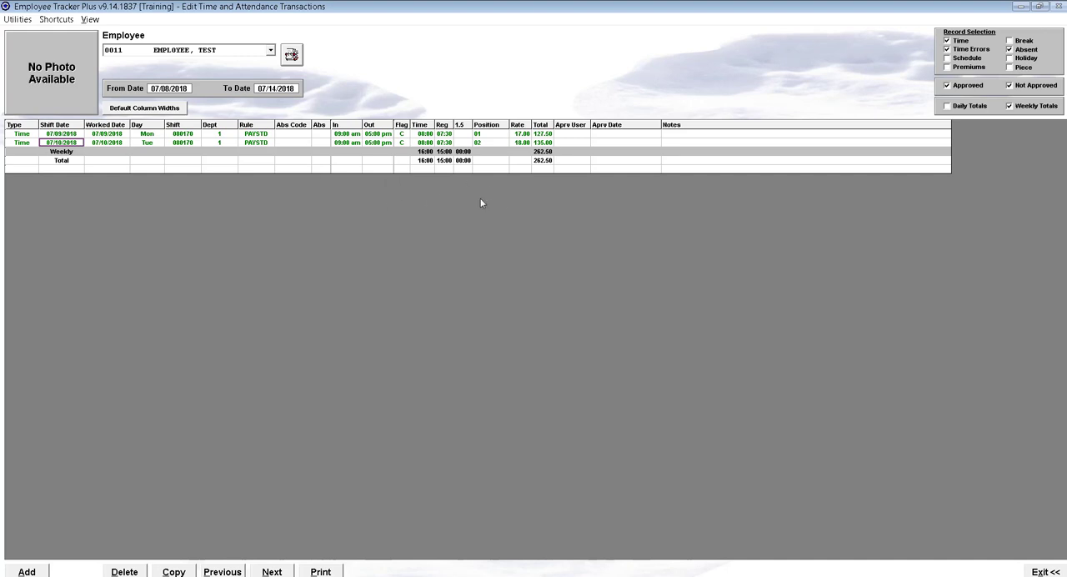